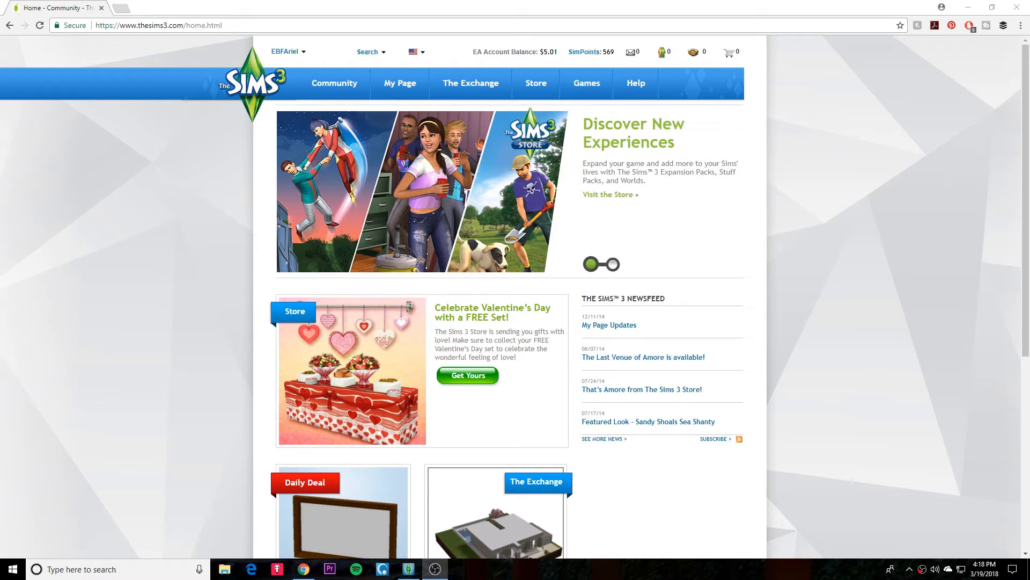
mouse_move(945, 248)
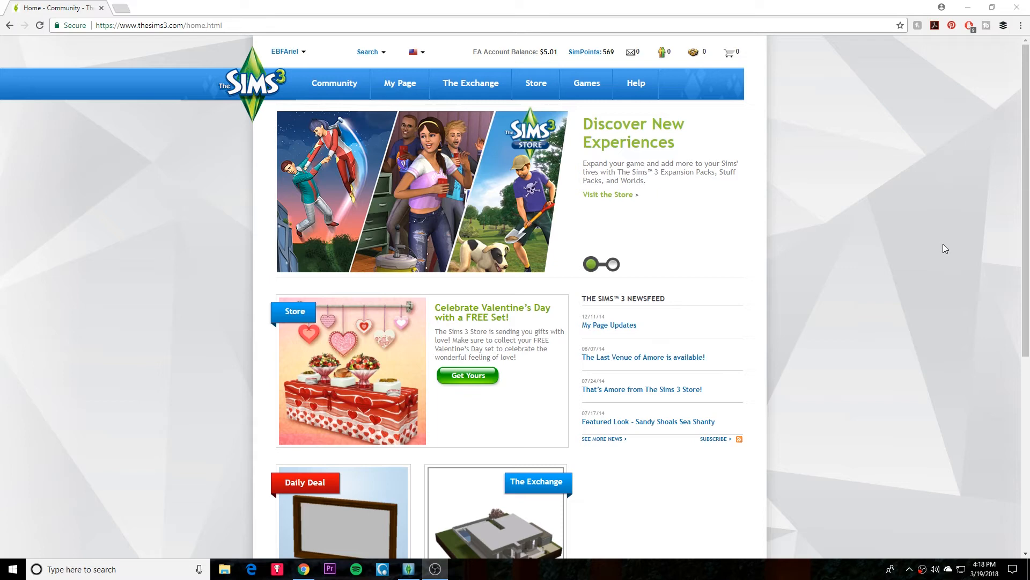
mouse_move(601, 163)
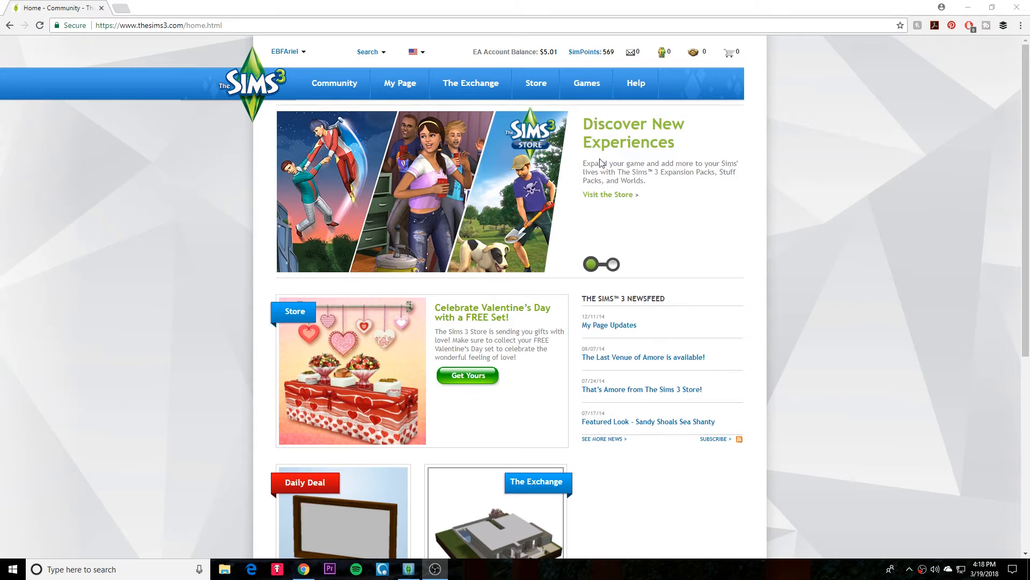
- Navigate from the Store menu to the account's Purchase History page
click(535, 83)
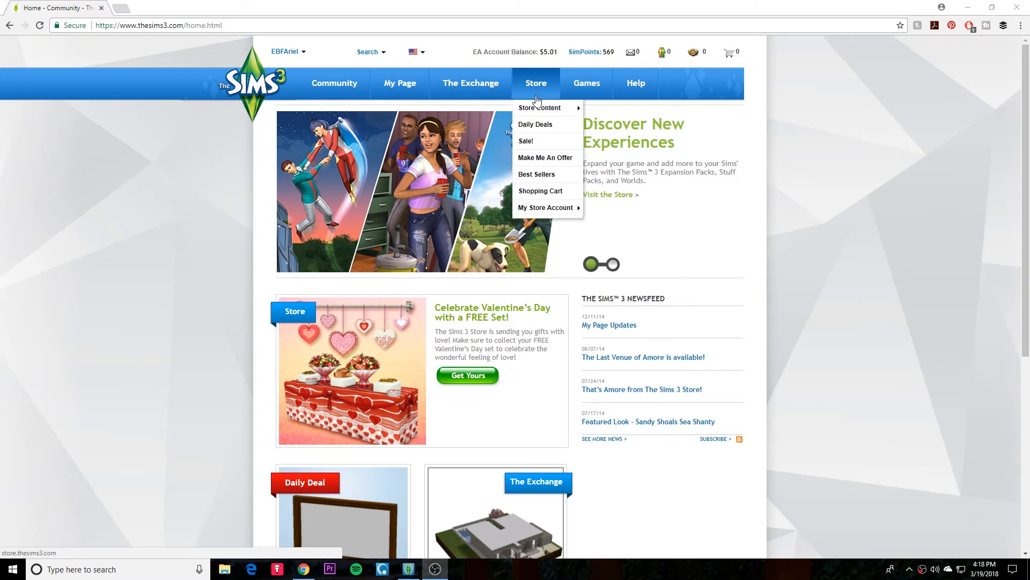
mouse_move(547, 207)
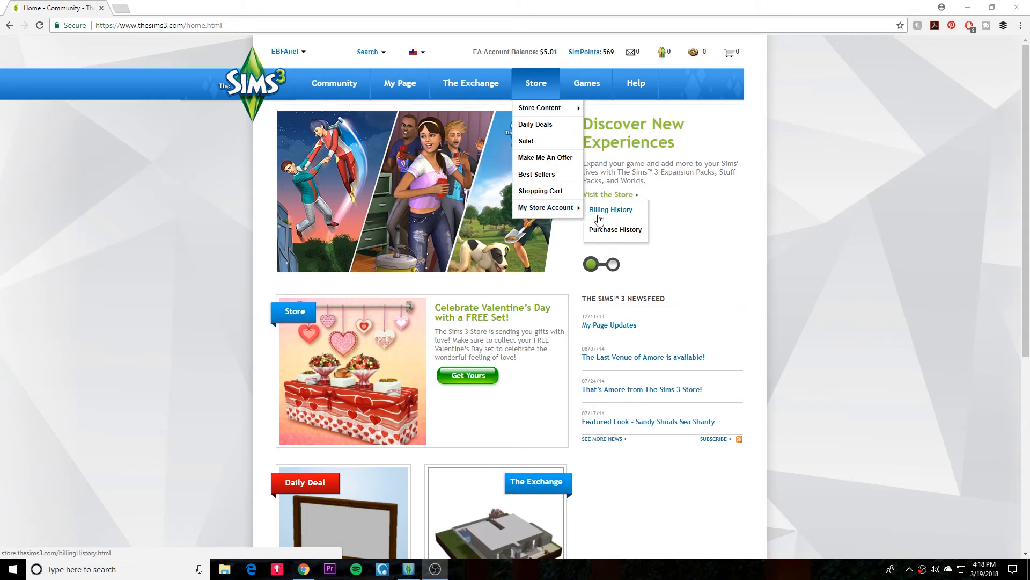
click(616, 230)
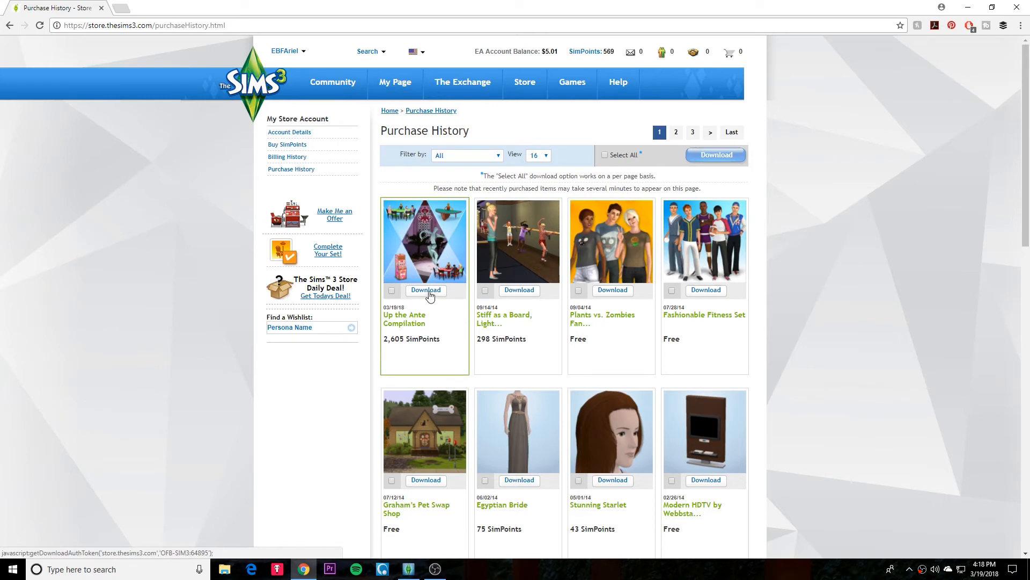
- Download Up the Ante Compilation so it lands in the Game Launcher's Downloads list
click(425, 289)
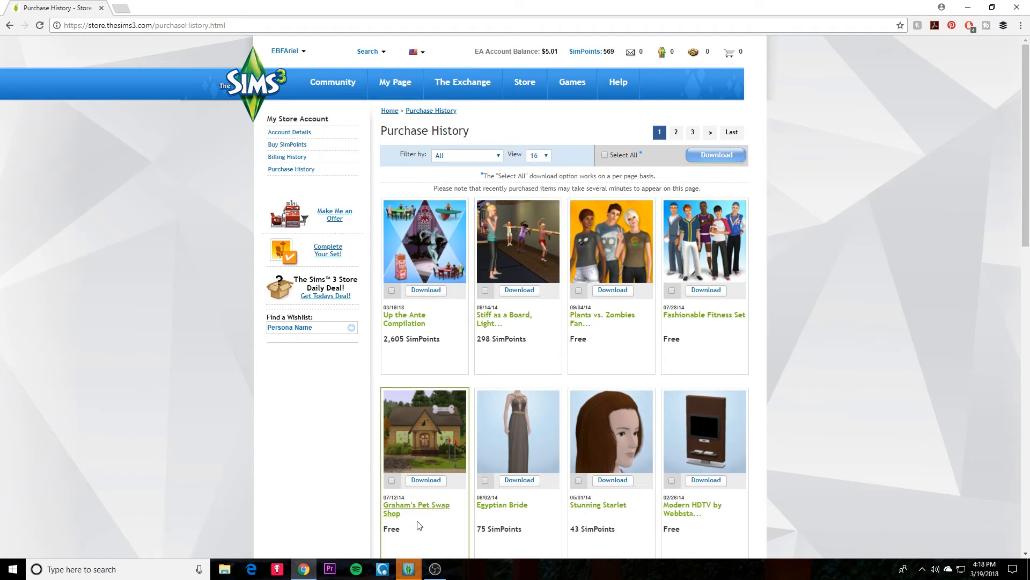
click(425, 290)
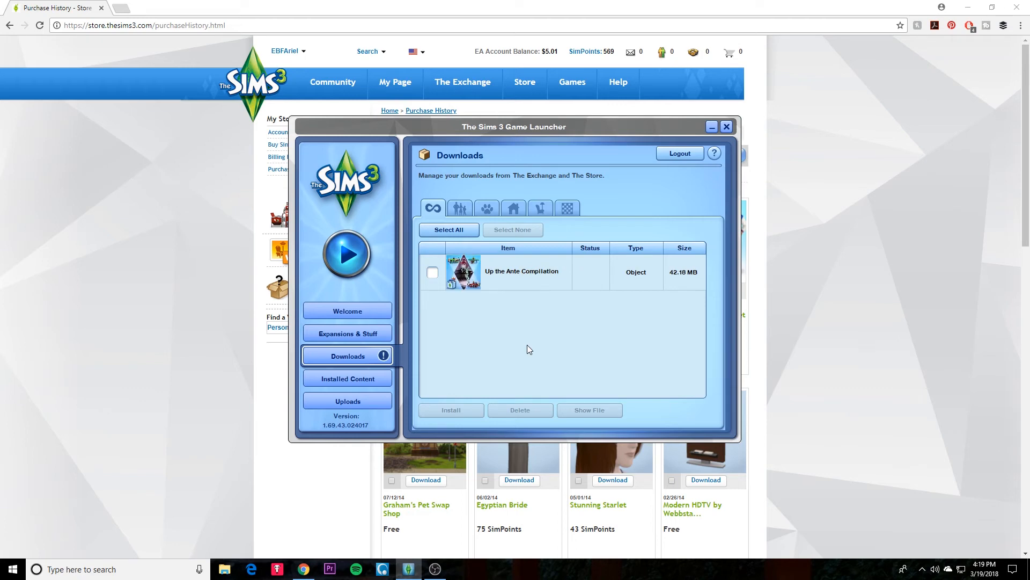
- Mark Up the Ante Compilation, start its installation and confirm the installer prompt
click(432, 271)
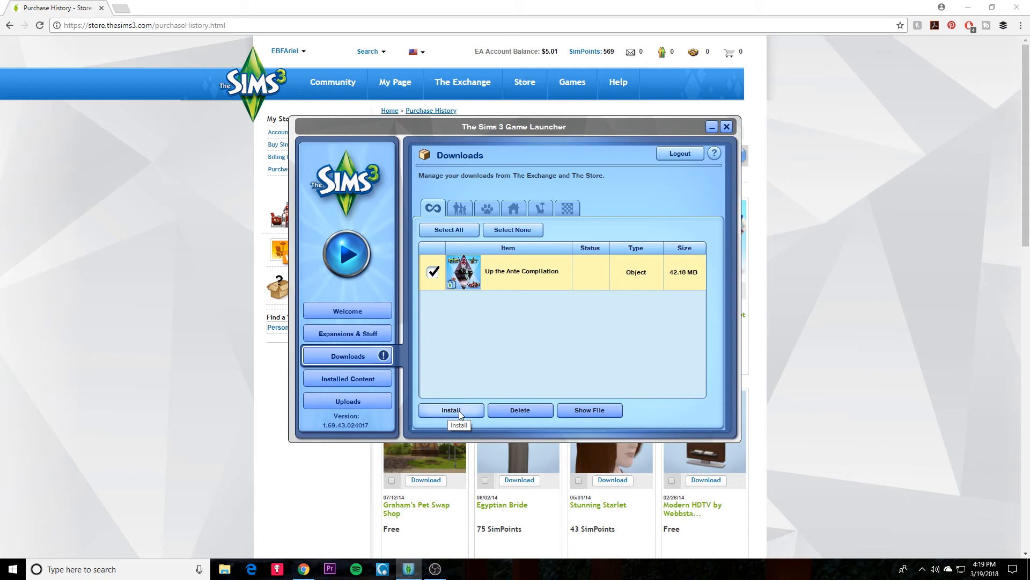
click(451, 409)
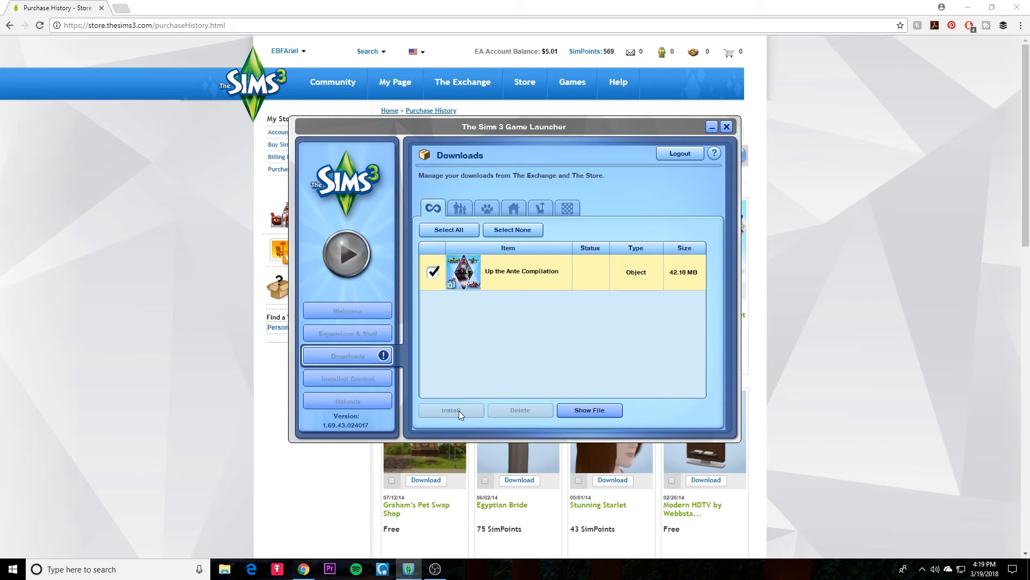
click(449, 410)
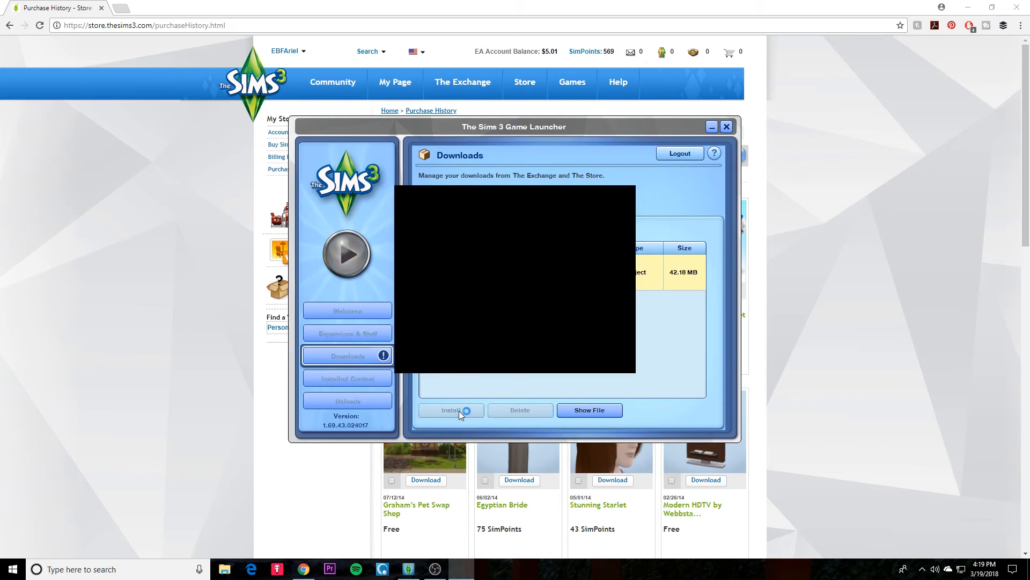
click(451, 410)
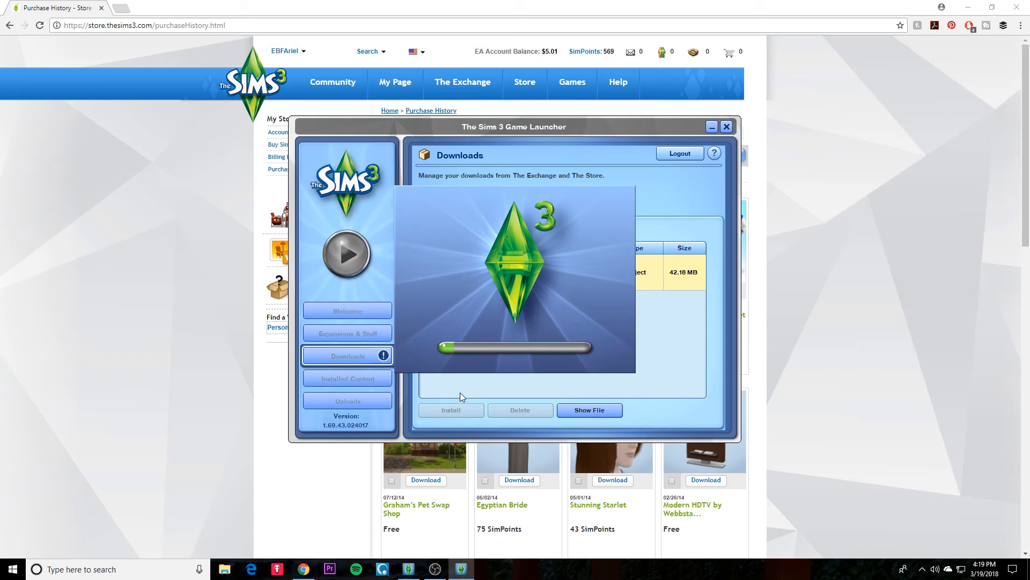
mouse_move(463, 394)
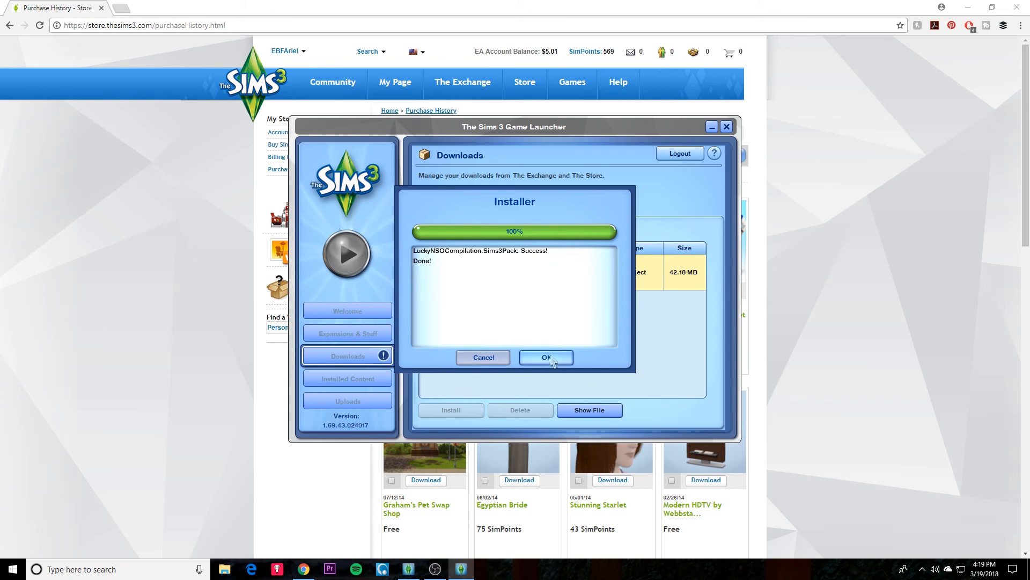
- Dismiss the finished installer so Up the Ante Compilation reads Installed
click(545, 356)
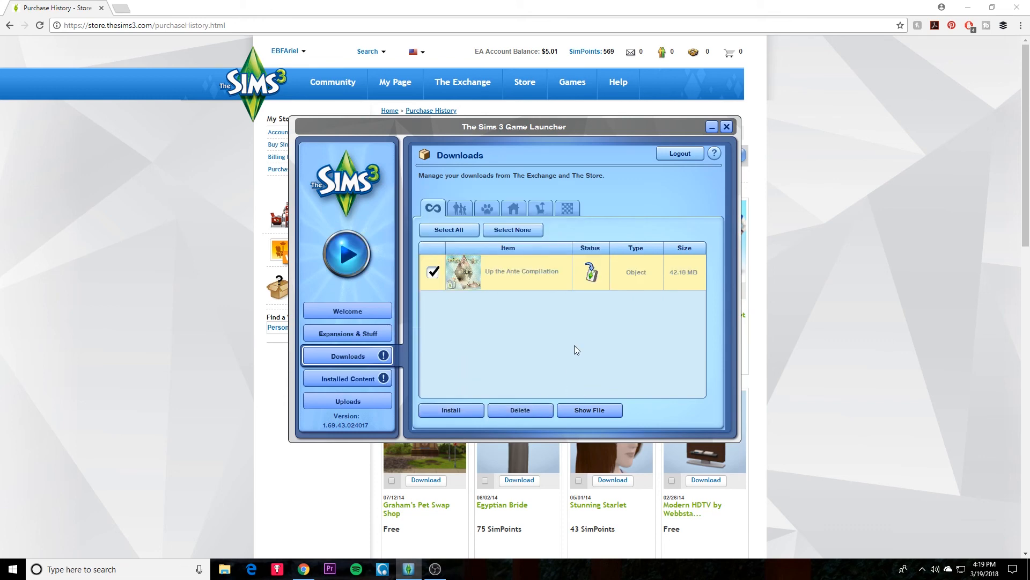
mouse_move(589, 272)
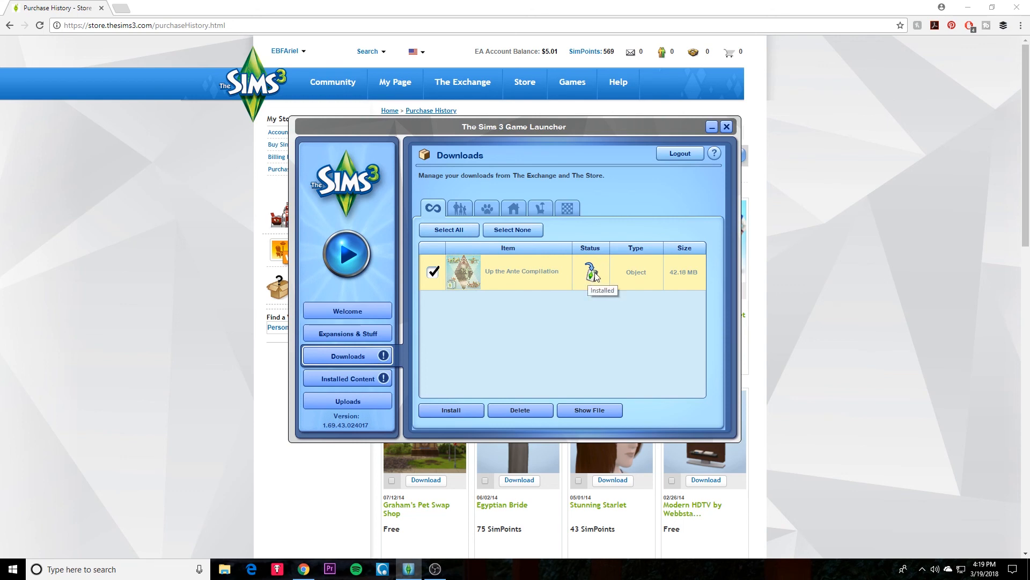
mouse_move(596, 285)
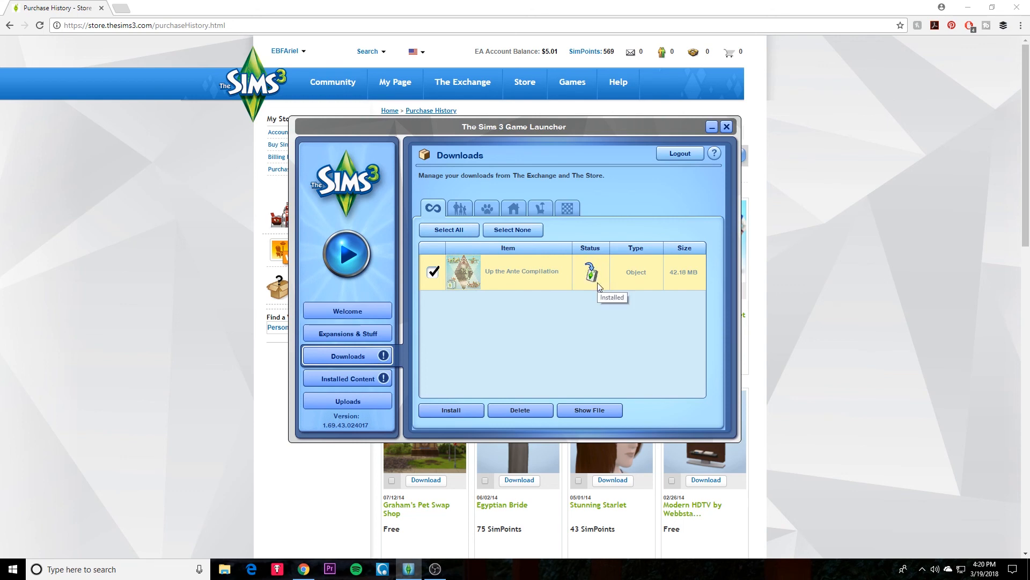